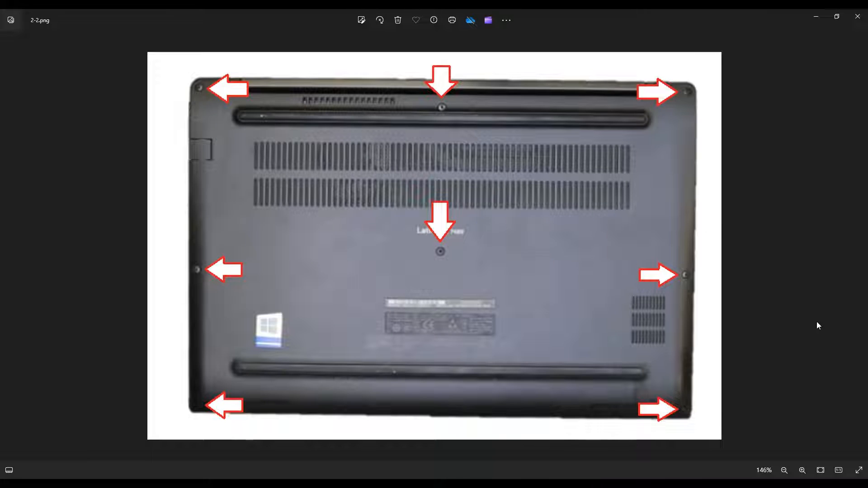
mouse_move(195, 333)
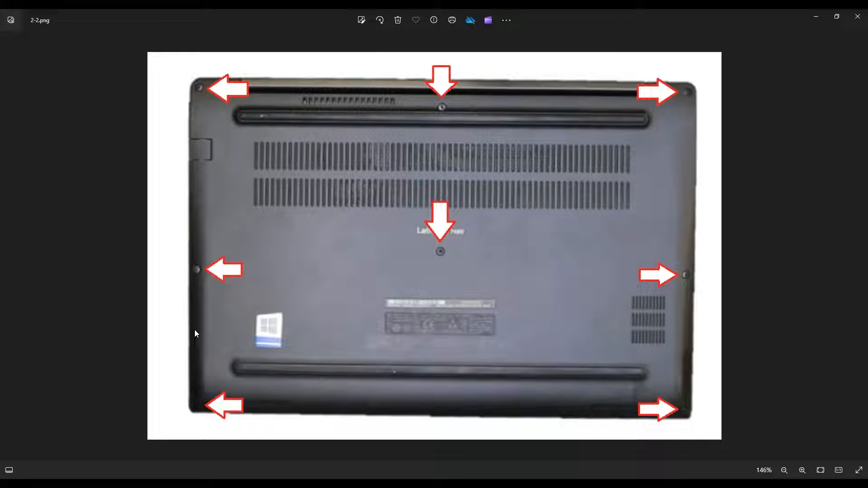
mouse_move(682, 393)
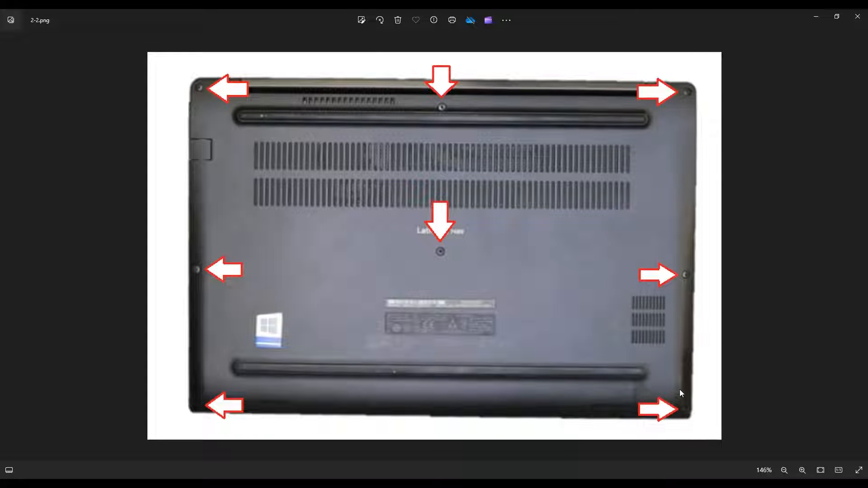
mouse_move(571, 120)
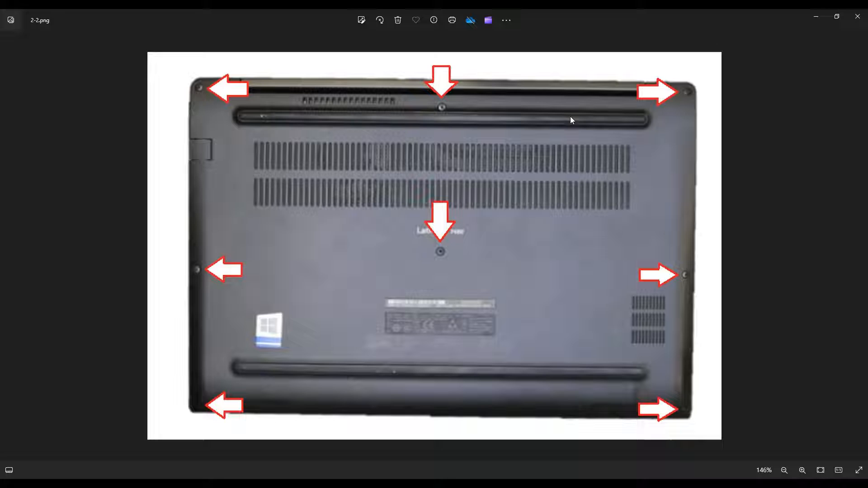
mouse_move(789, 177)
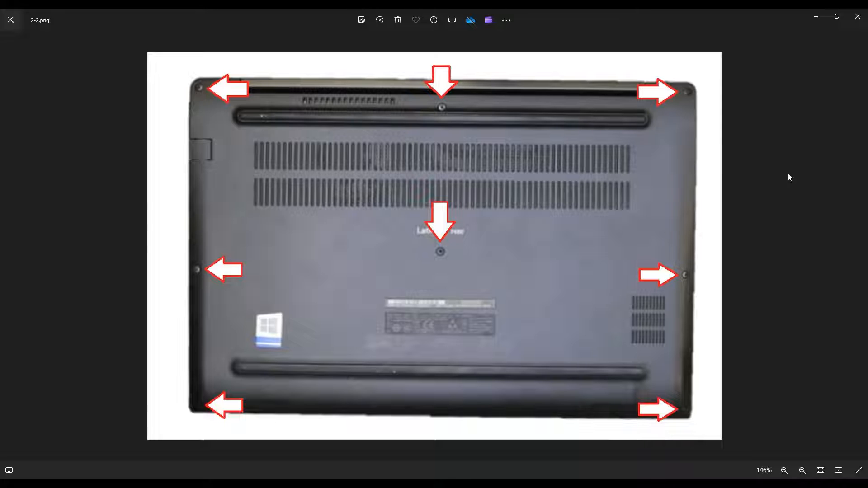
mouse_move(796, 262)
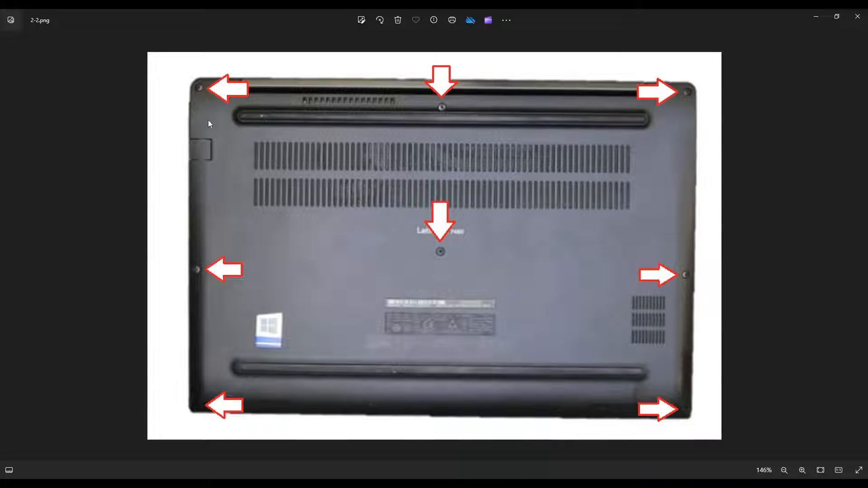
mouse_move(486, 419)
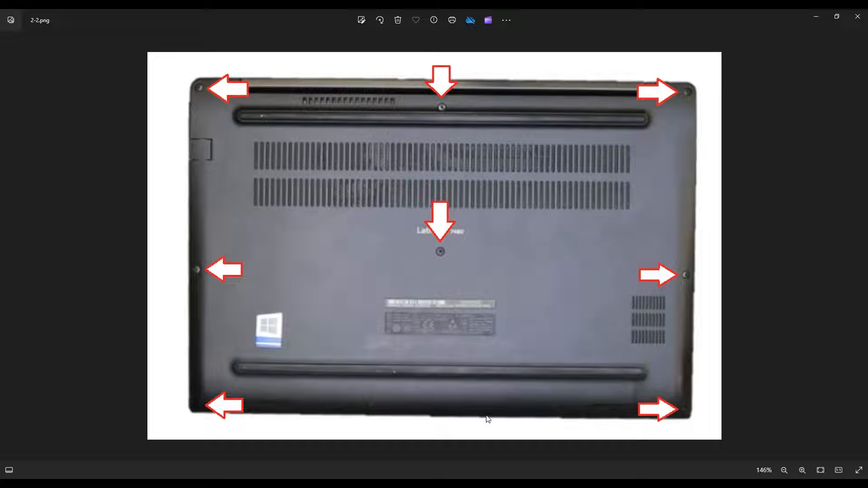
mouse_move(438, 89)
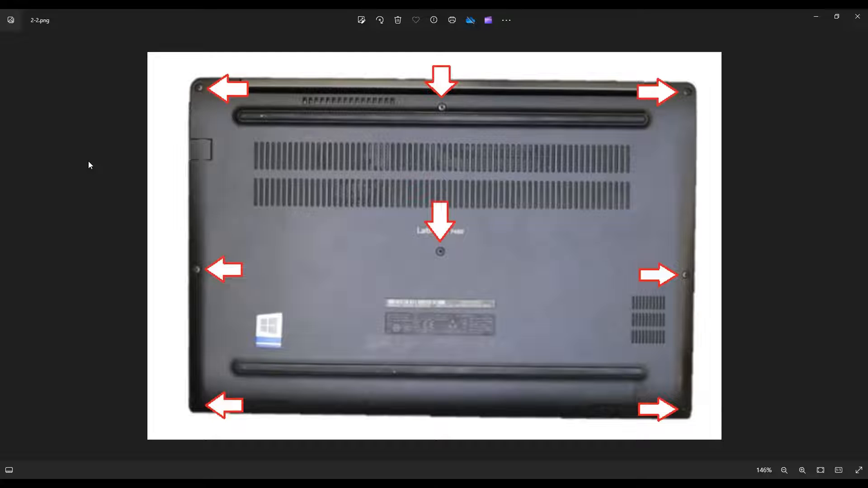
mouse_move(717, 274)
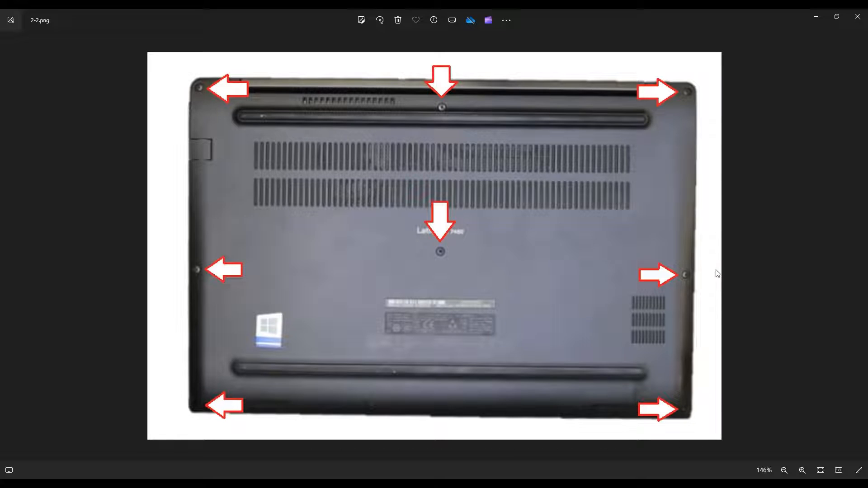
mouse_move(161, 338)
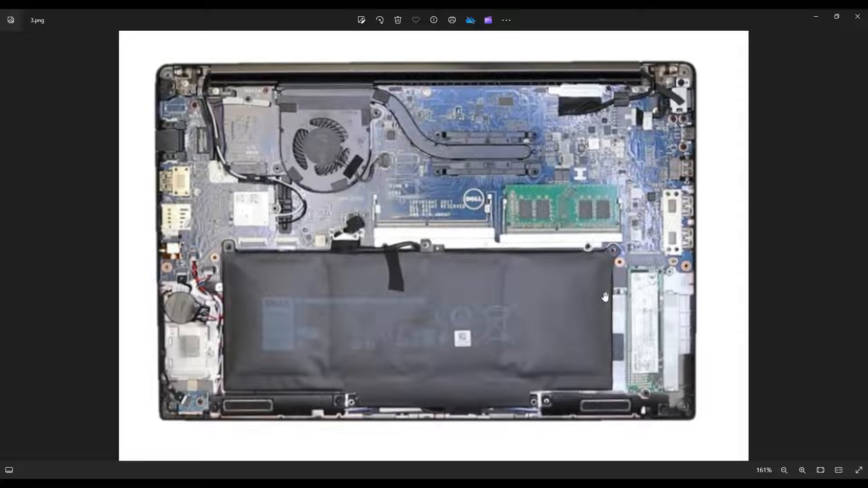
mouse_move(468, 349)
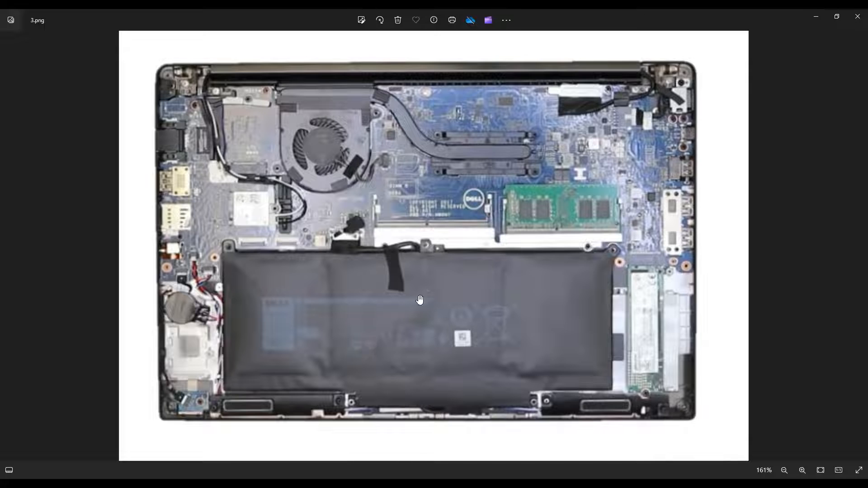
mouse_move(336, 235)
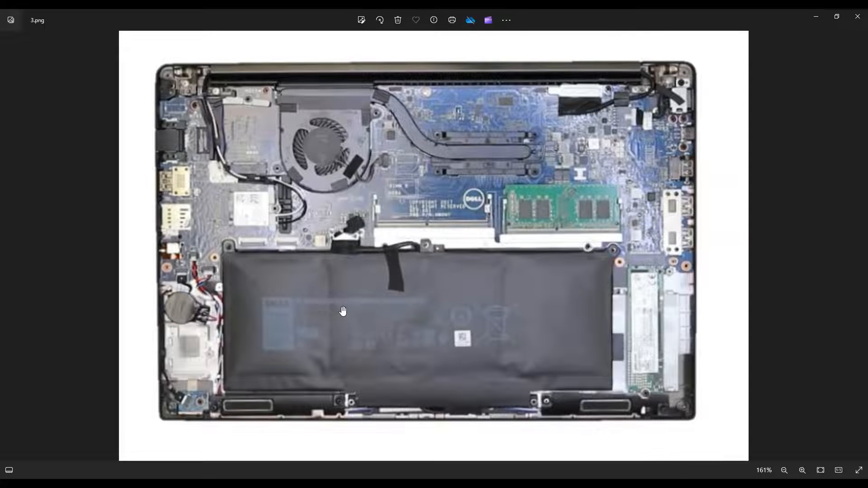
mouse_move(534, 343)
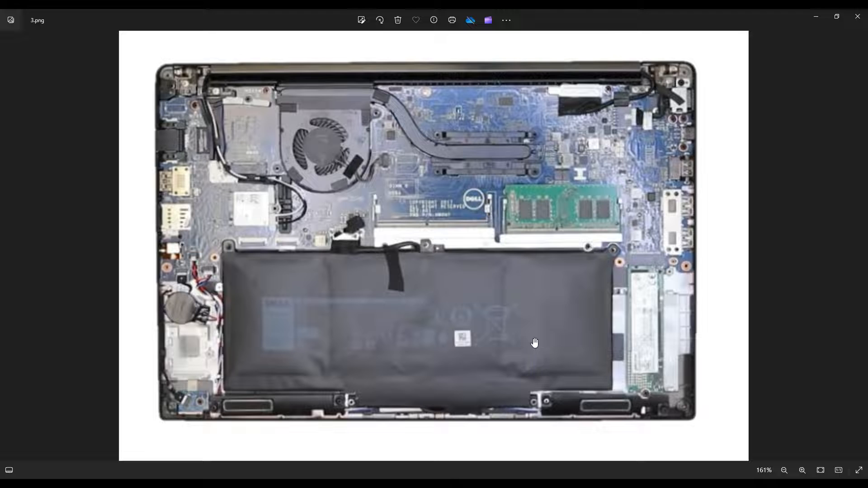
mouse_move(523, 349)
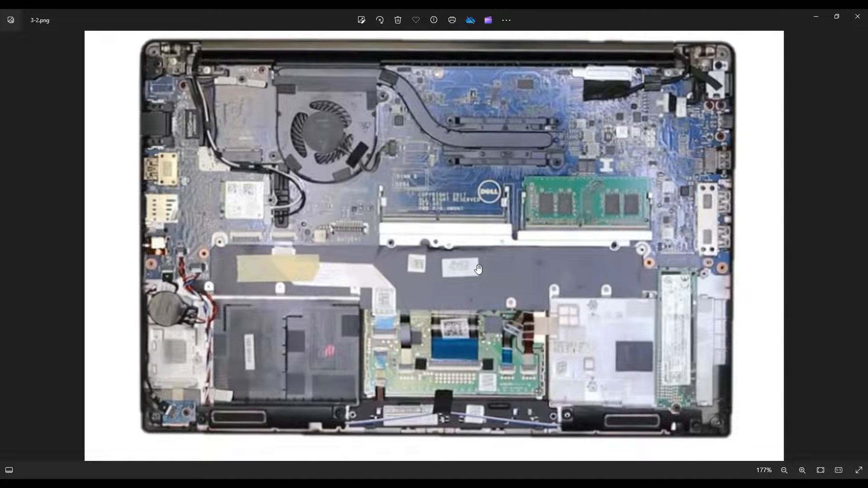
mouse_move(383, 270)
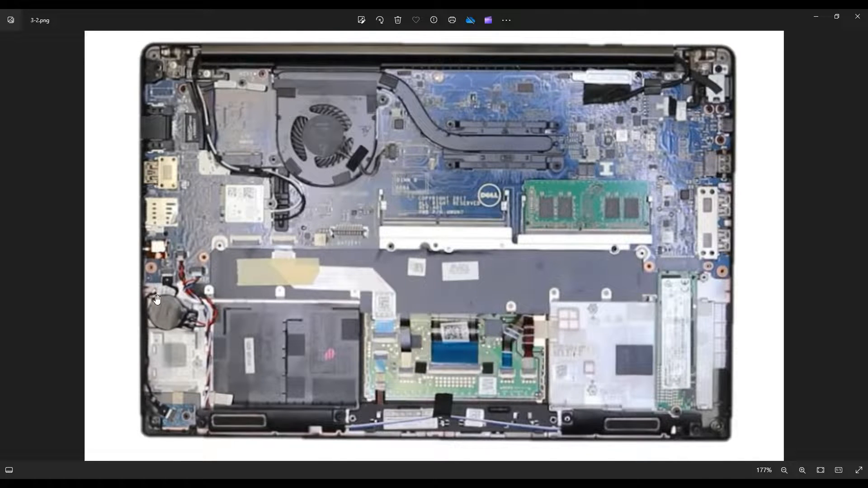
mouse_move(155, 323)
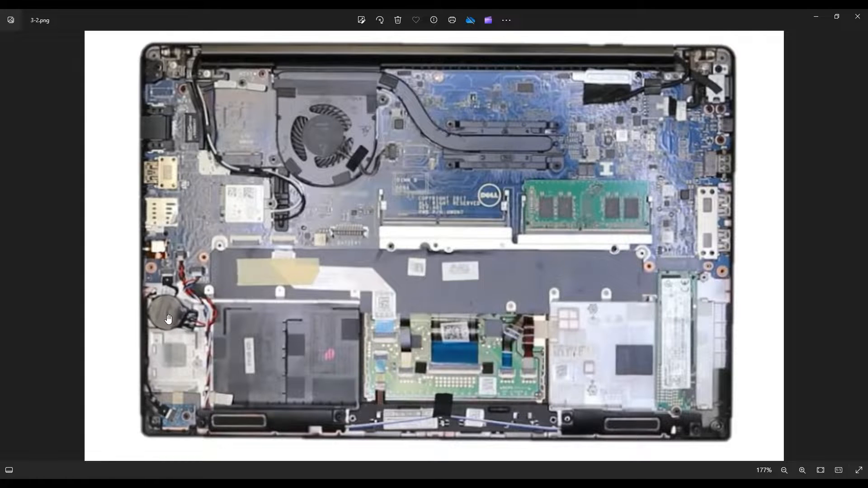
mouse_move(176, 372)
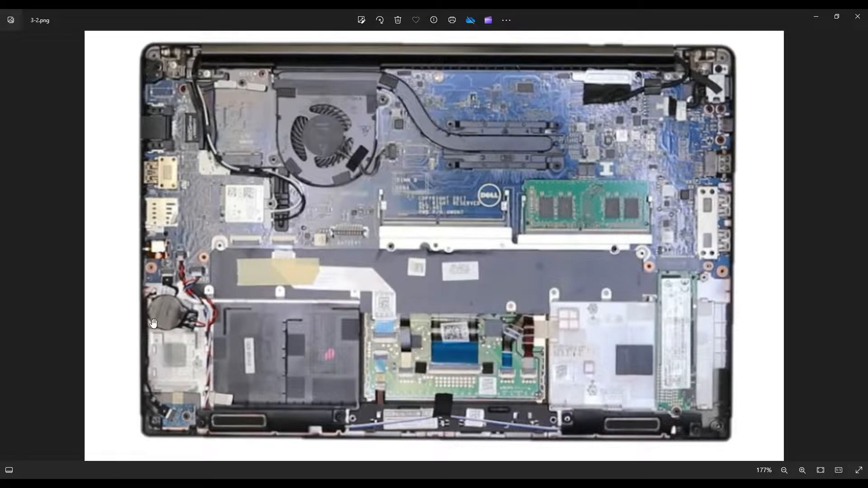
mouse_move(212, 322)
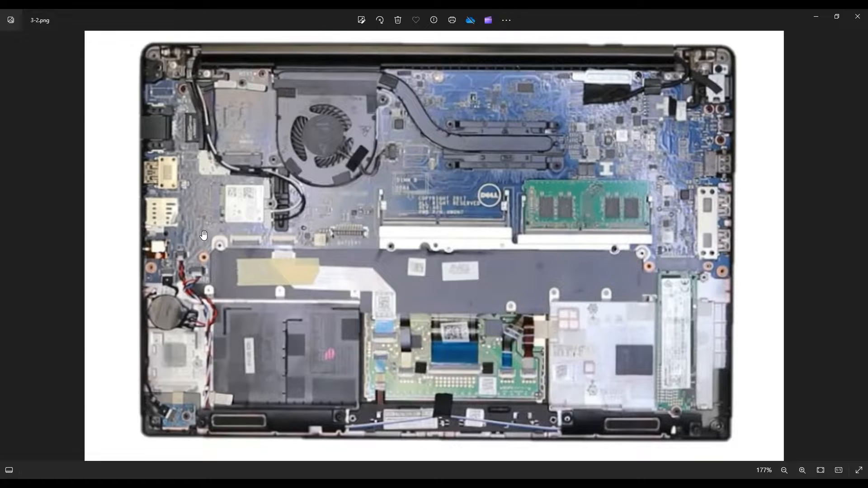
mouse_move(181, 267)
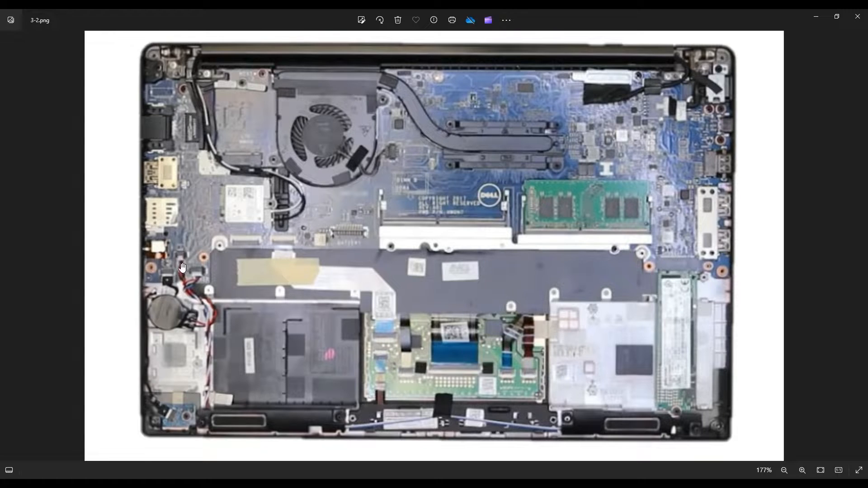
mouse_move(178, 261)
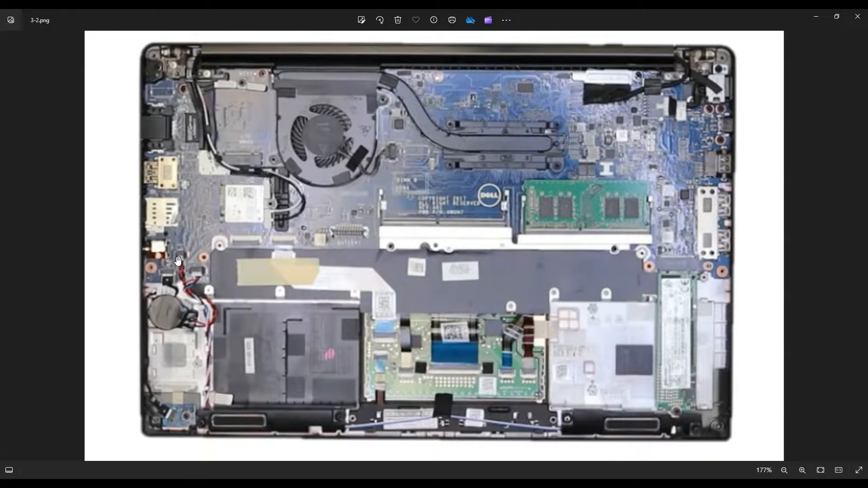
mouse_move(186, 295)
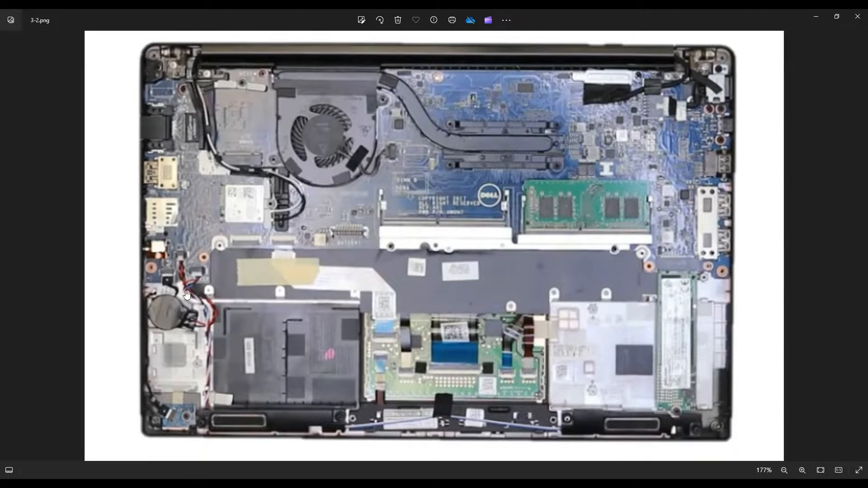
mouse_move(239, 228)
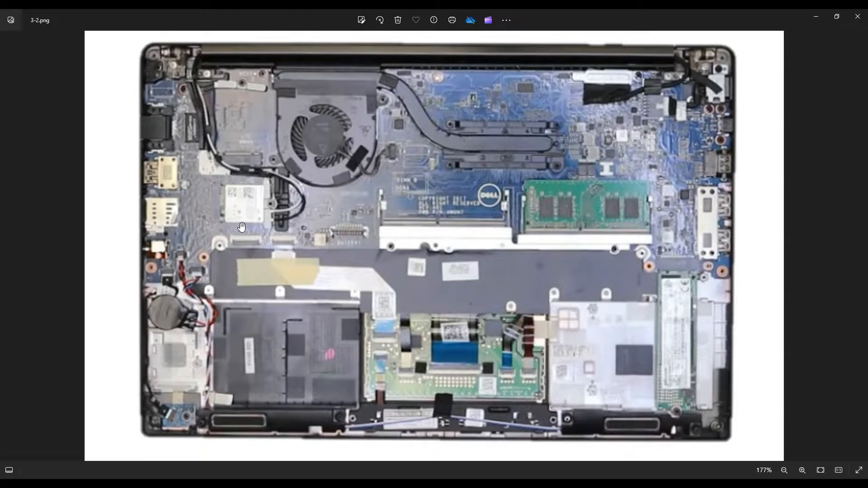
mouse_move(202, 249)
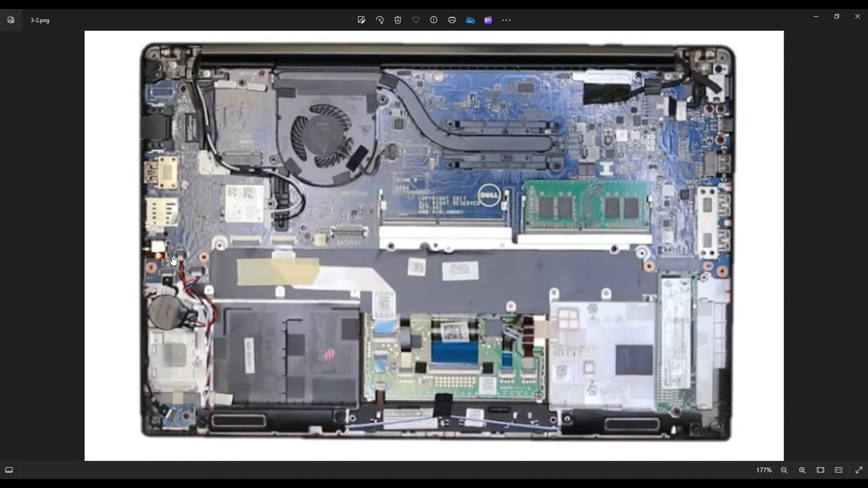
mouse_move(188, 249)
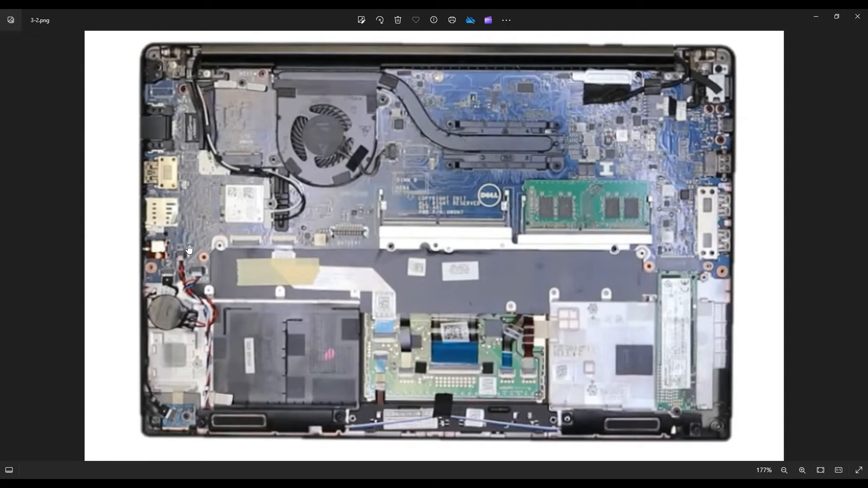
mouse_move(477, 309)
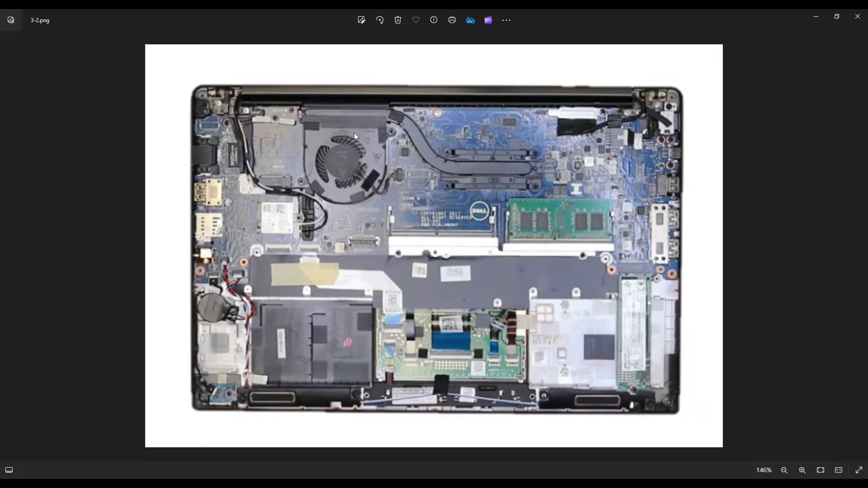
mouse_move(782, 255)
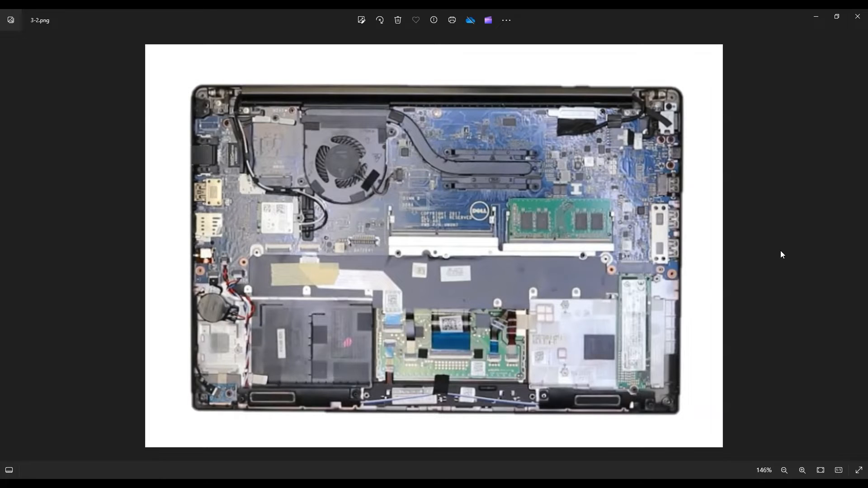